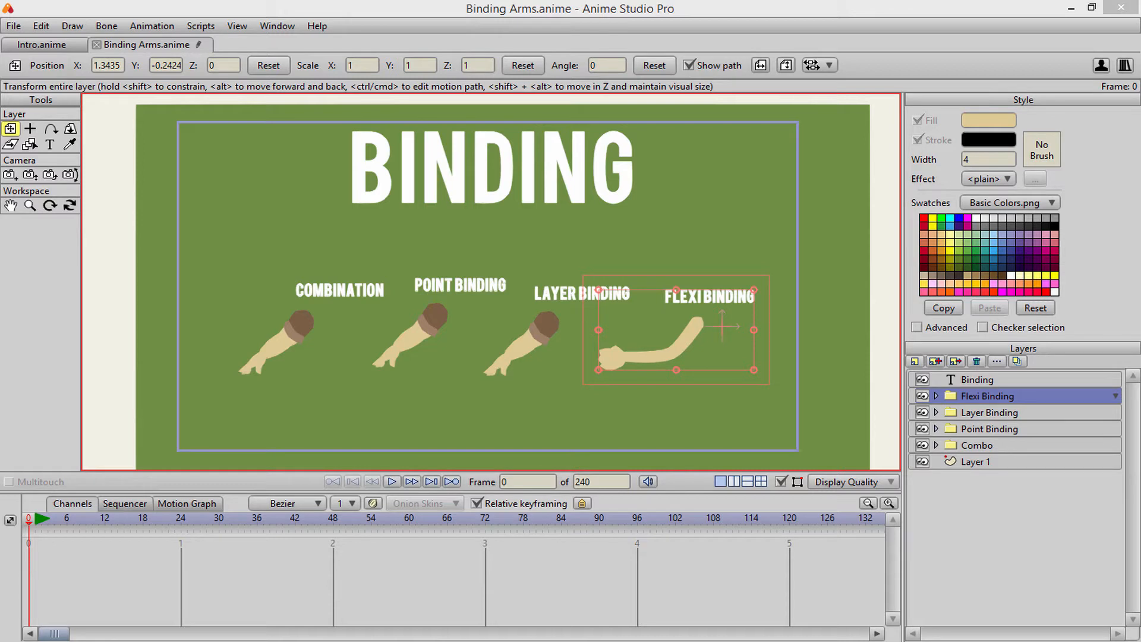
{"action": "mouse_move", "coordinate": [330, 313]}
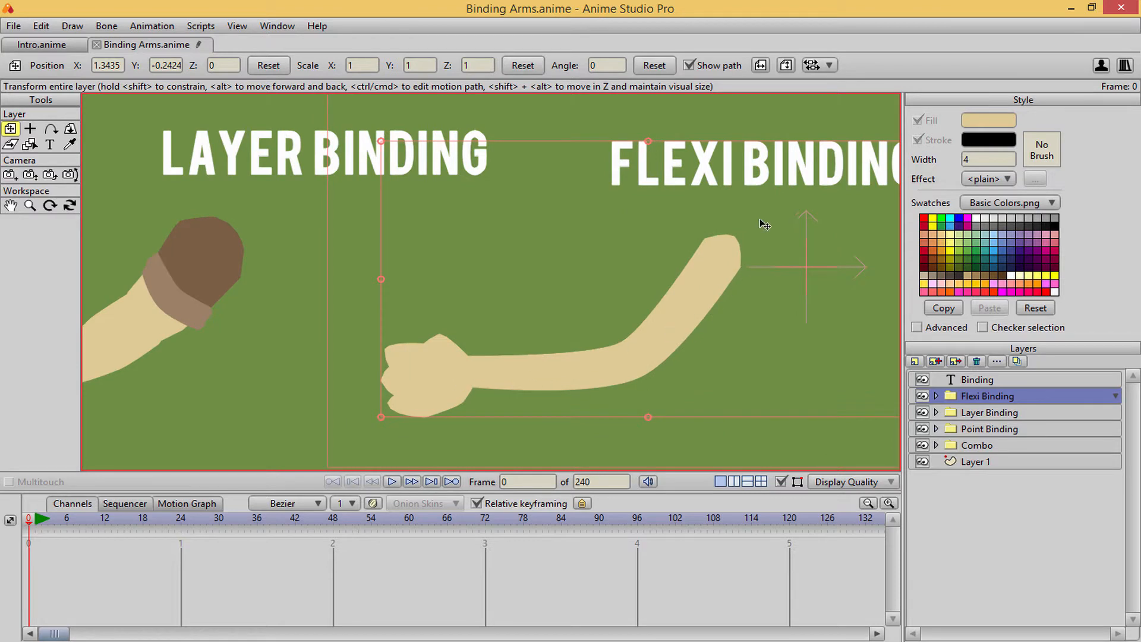
{"action": "mouse_move", "coordinate": [749, 356]}
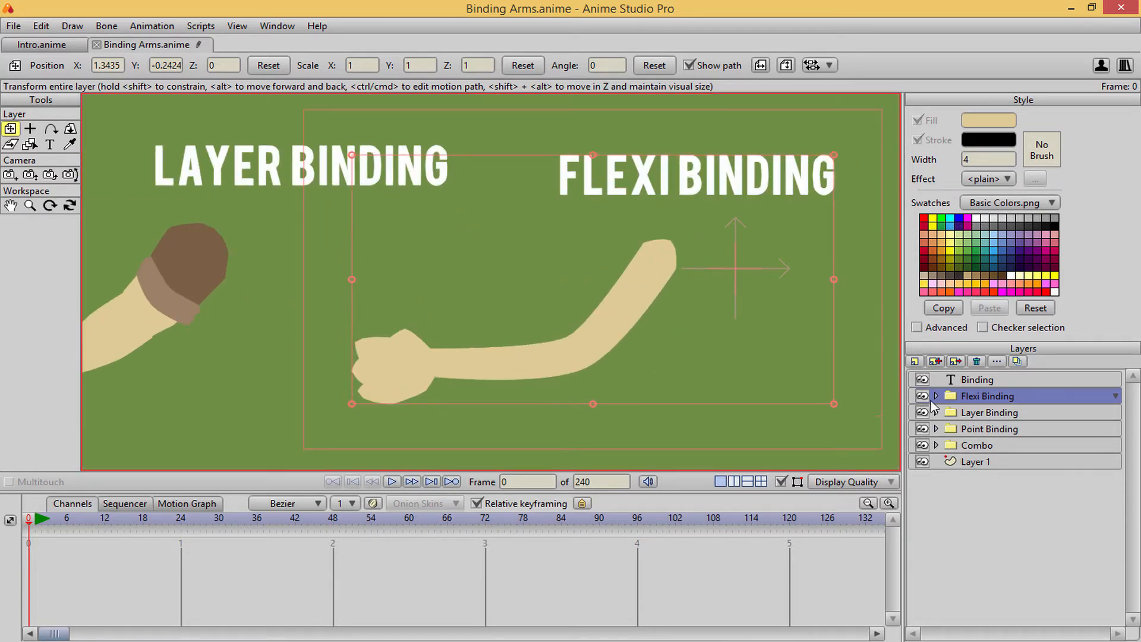
Expand Flexi Binding and Leftarm 3 to reveal the arm's vector Layer 3, keeping Leftarm 3 selected
{"action": "left_click", "coordinate": [937, 395]}
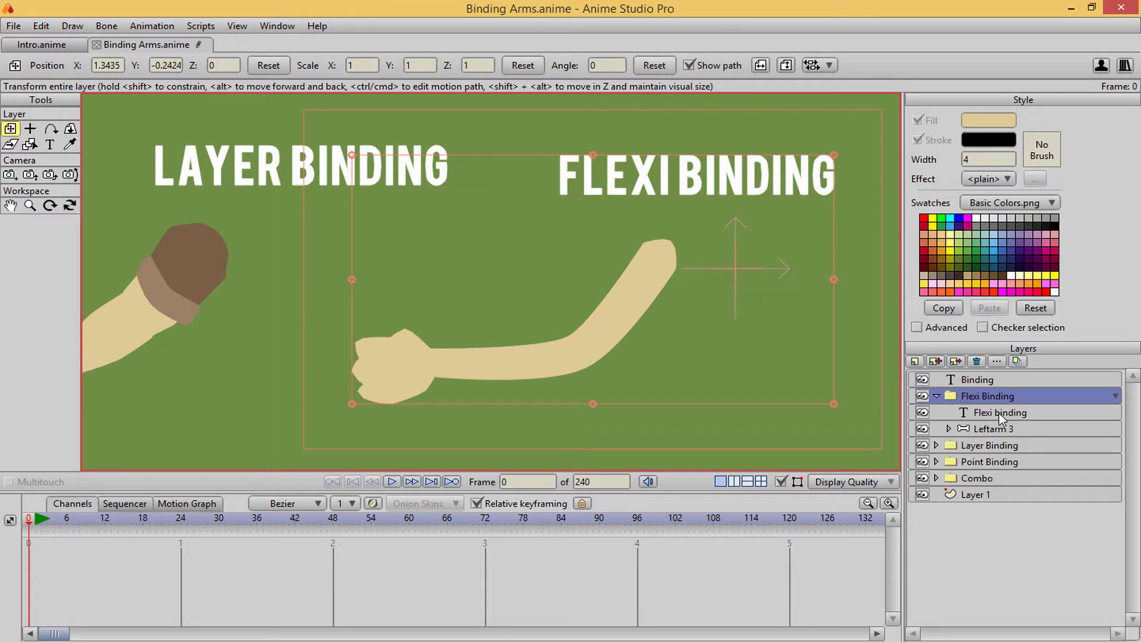
{"action": "left_click", "coordinate": [994, 429]}
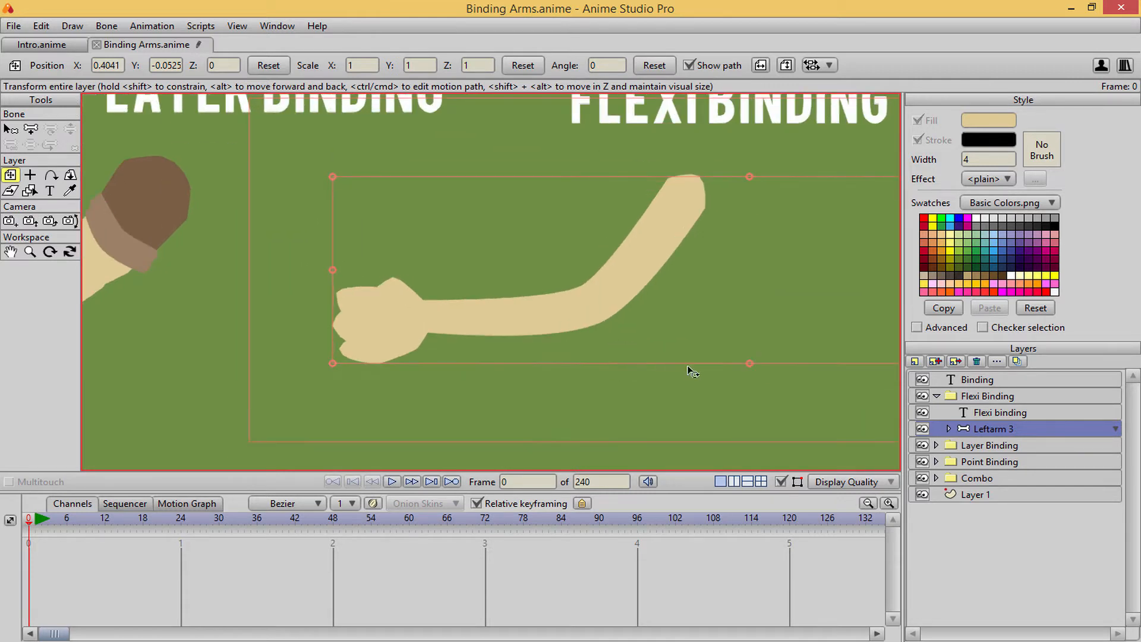
{"action": "left_click", "coordinate": [950, 429]}
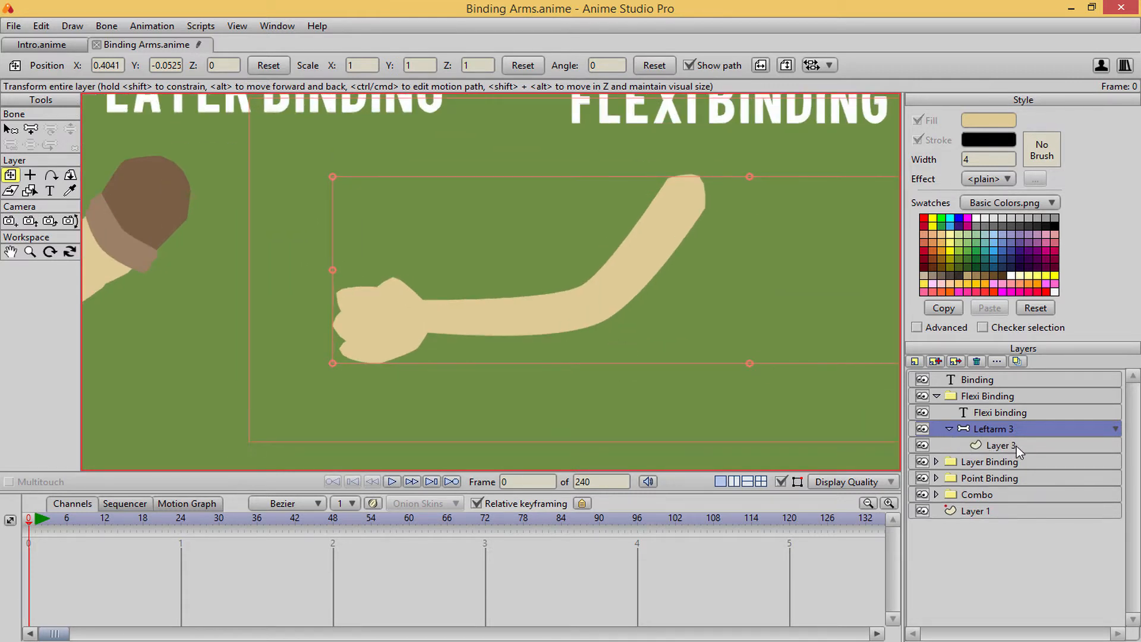
{"action": "left_click", "coordinate": [998, 444]}
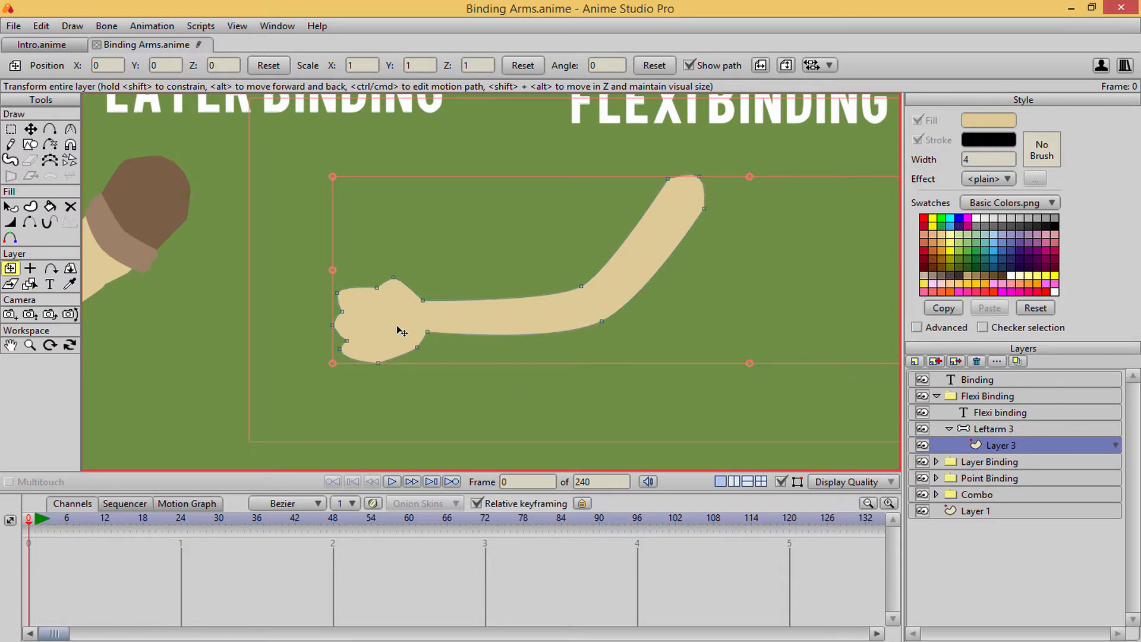
{"action": "left_click", "coordinate": [996, 428]}
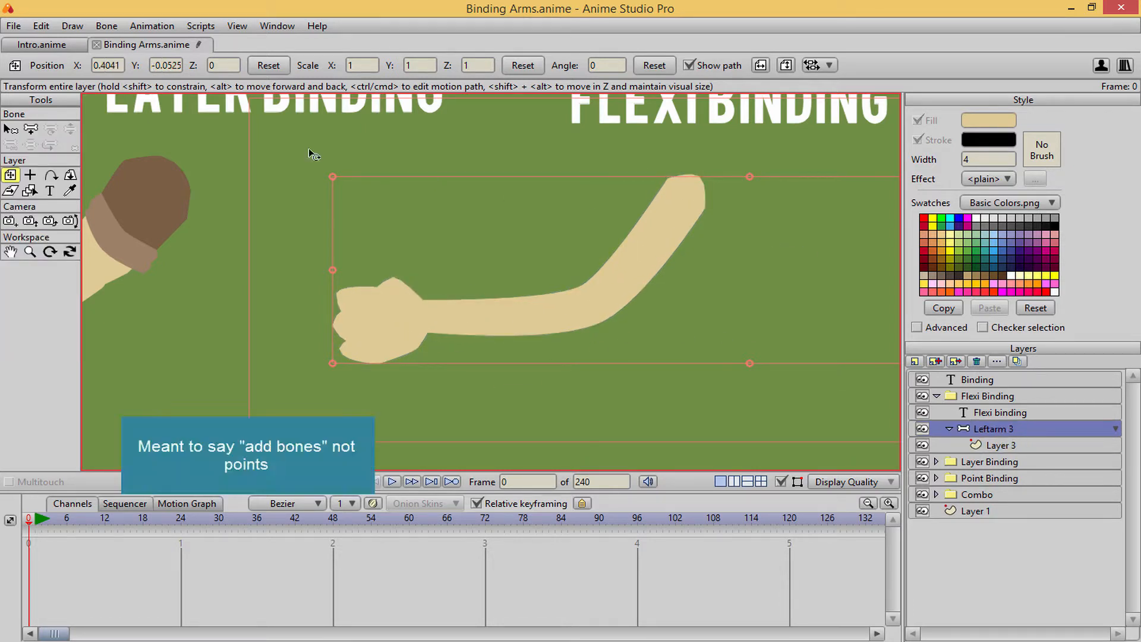
Add a chain of three connected bones from the fist to the top of the arm
{"action": "left_click", "coordinate": [30, 130]}
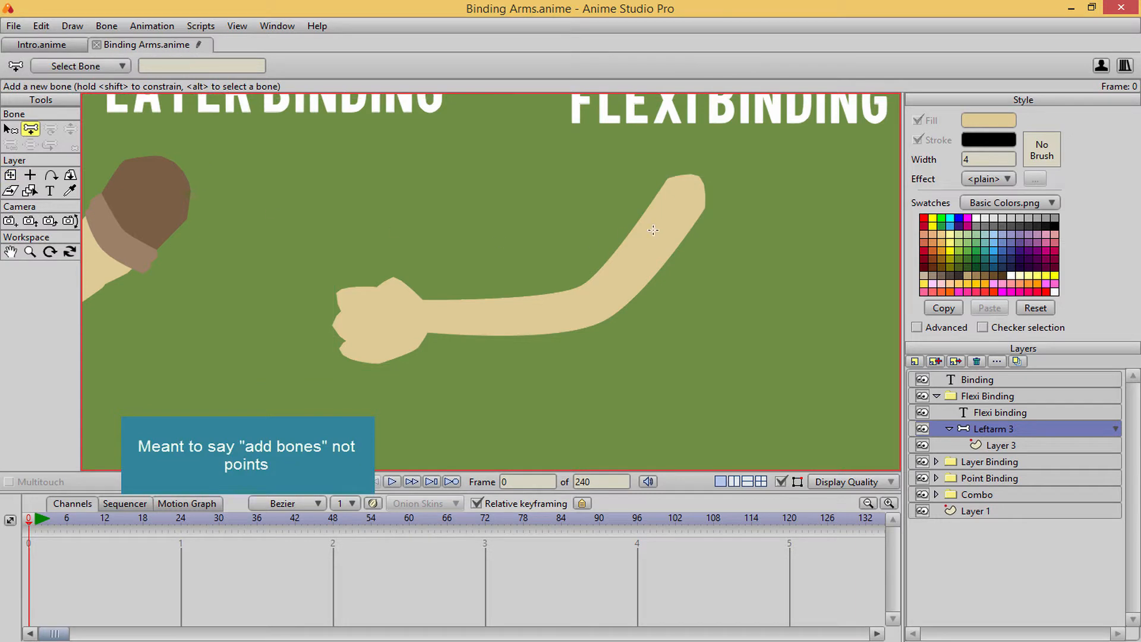
{"action": "mouse_move", "coordinate": [690, 188]}
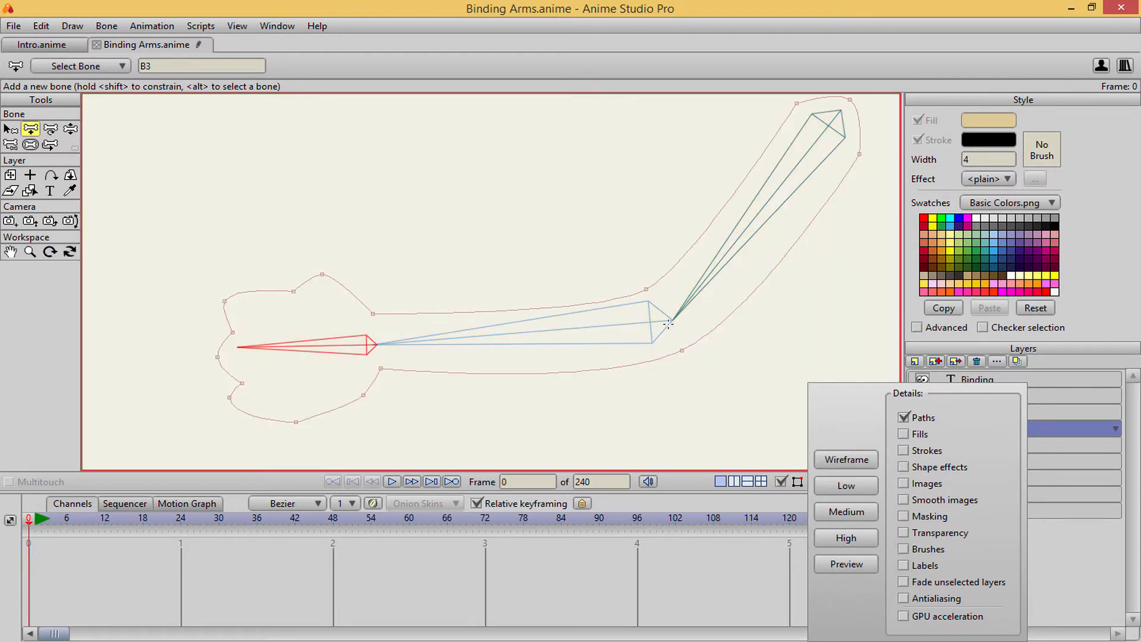
{"action": "left_click", "coordinate": [650, 322]}
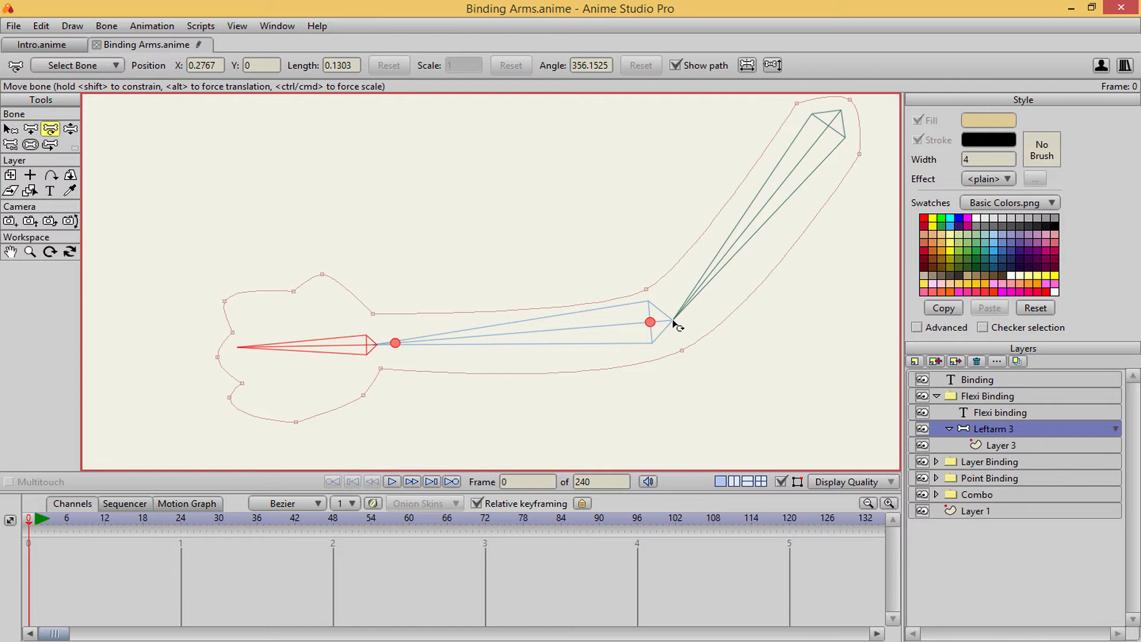
{"action": "left_click", "coordinate": [664, 319]}
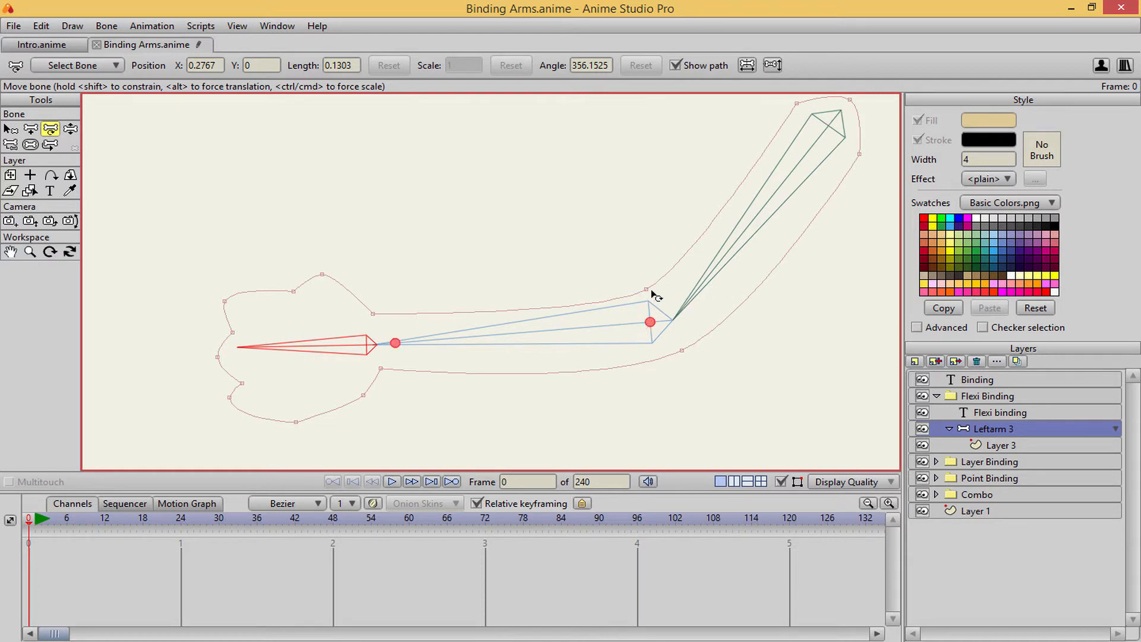
{"action": "left_click", "coordinate": [852, 481]}
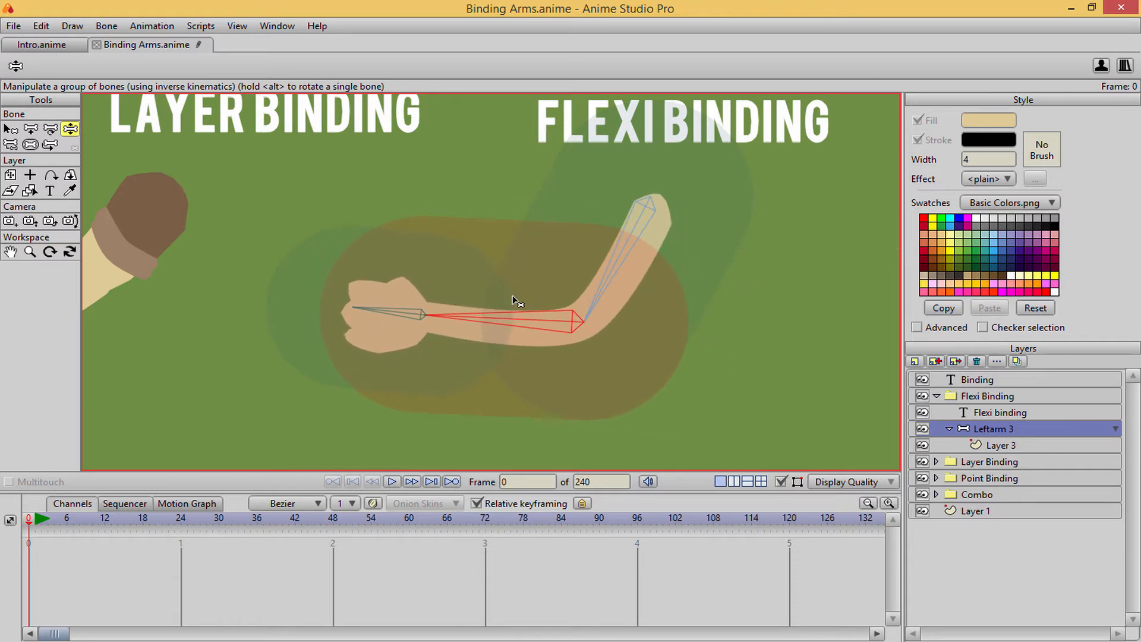
{"action": "mouse_move", "coordinate": [557, 202]}
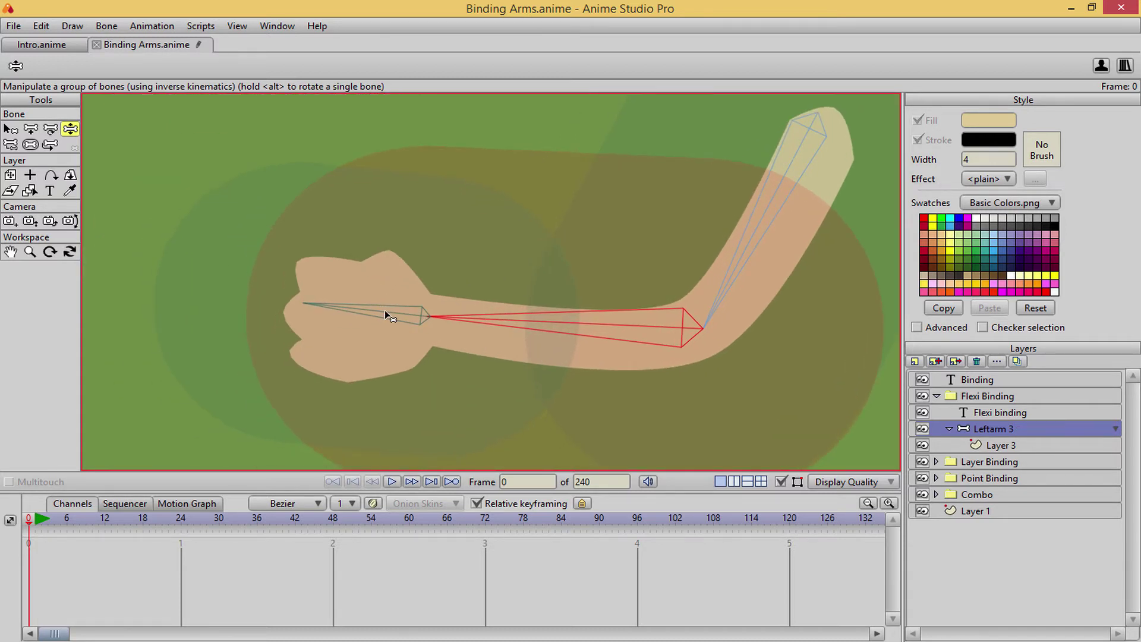
Inspect the three bones' influence regions, then show the arm plainly with the bone chain overlaid
{"action": "left_click", "coordinate": [10, 129]}
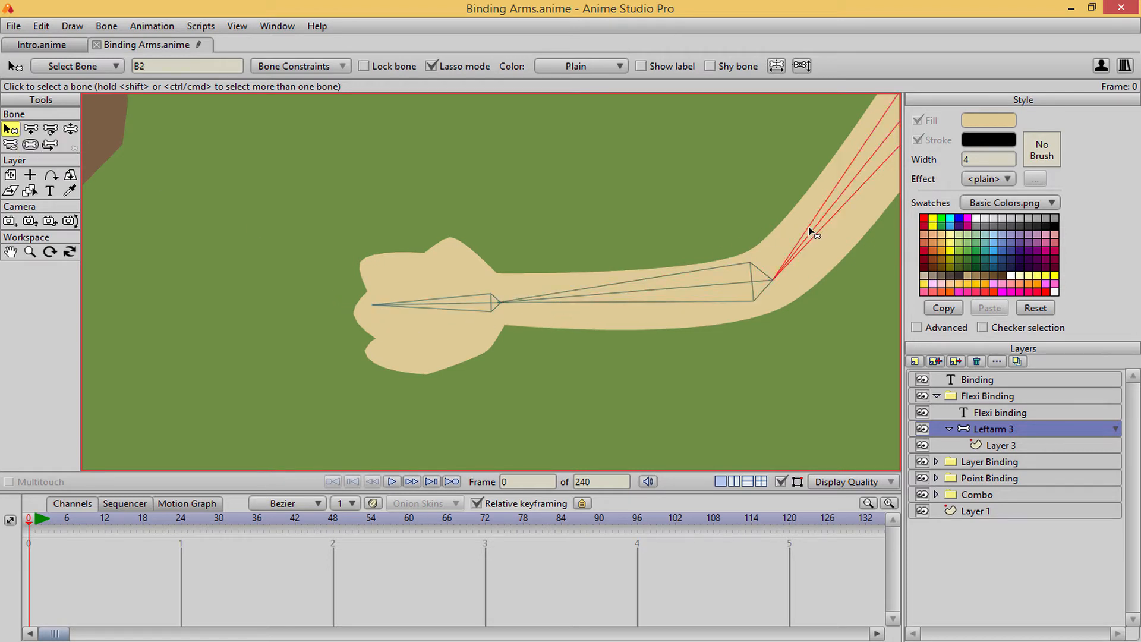
Reduce the strength of the fist bone B3 and the upper arm bone, bending the arm at the elbow to test
{"action": "left_click", "coordinate": [429, 305]}
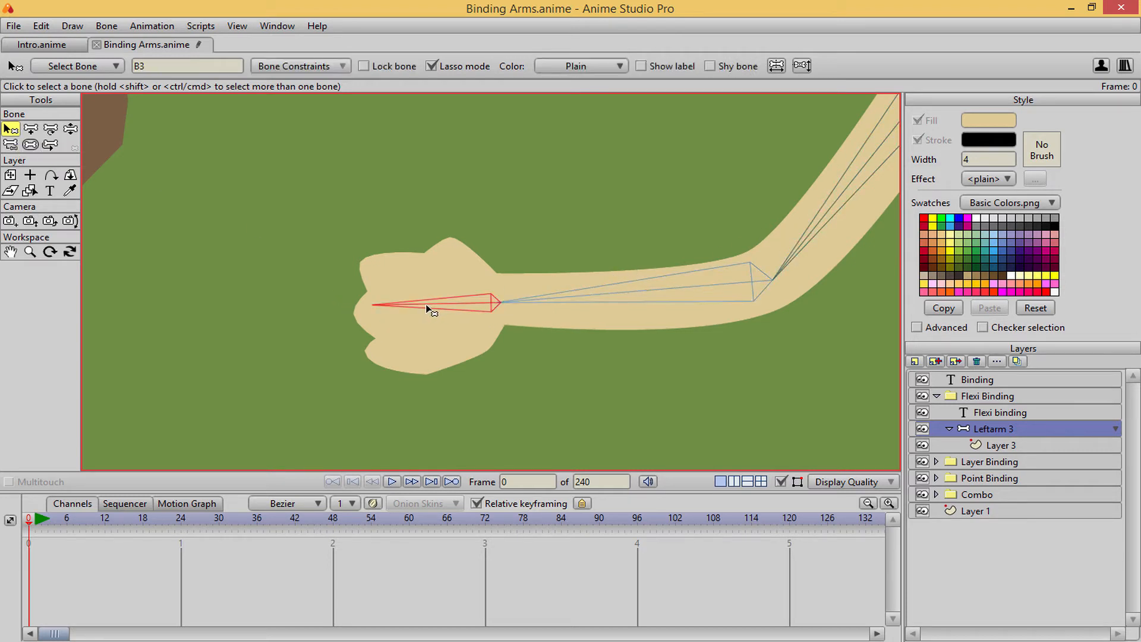
{"action": "left_click", "coordinate": [31, 144]}
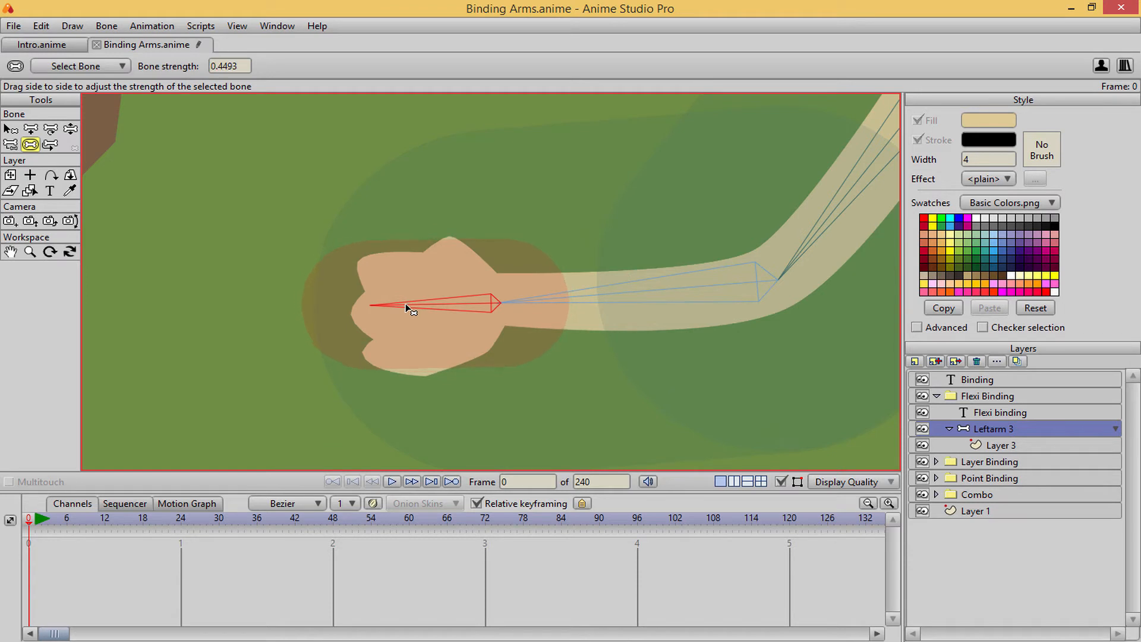
{"action": "left_click", "coordinate": [70, 129]}
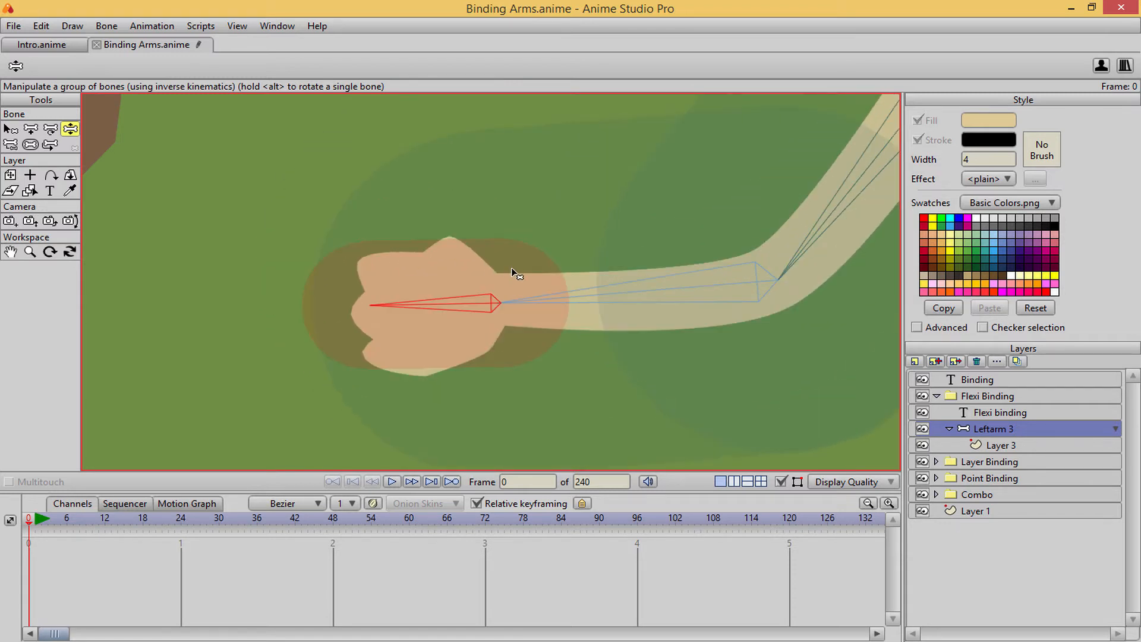
{"action": "left_click", "coordinate": [30, 129]}
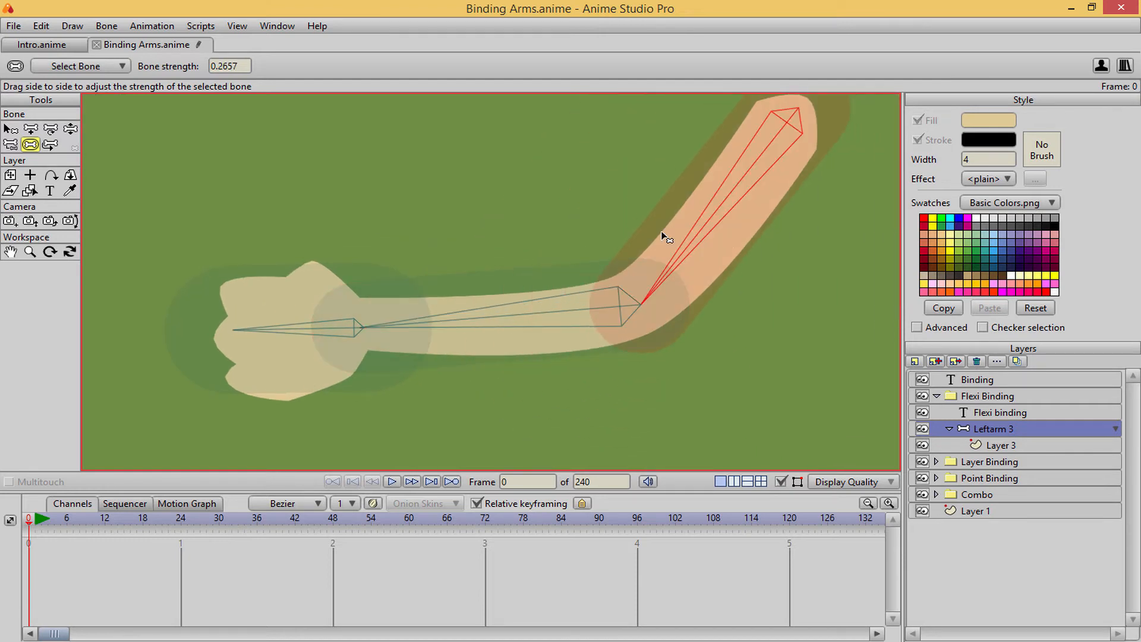
{"action": "left_click", "coordinate": [70, 129]}
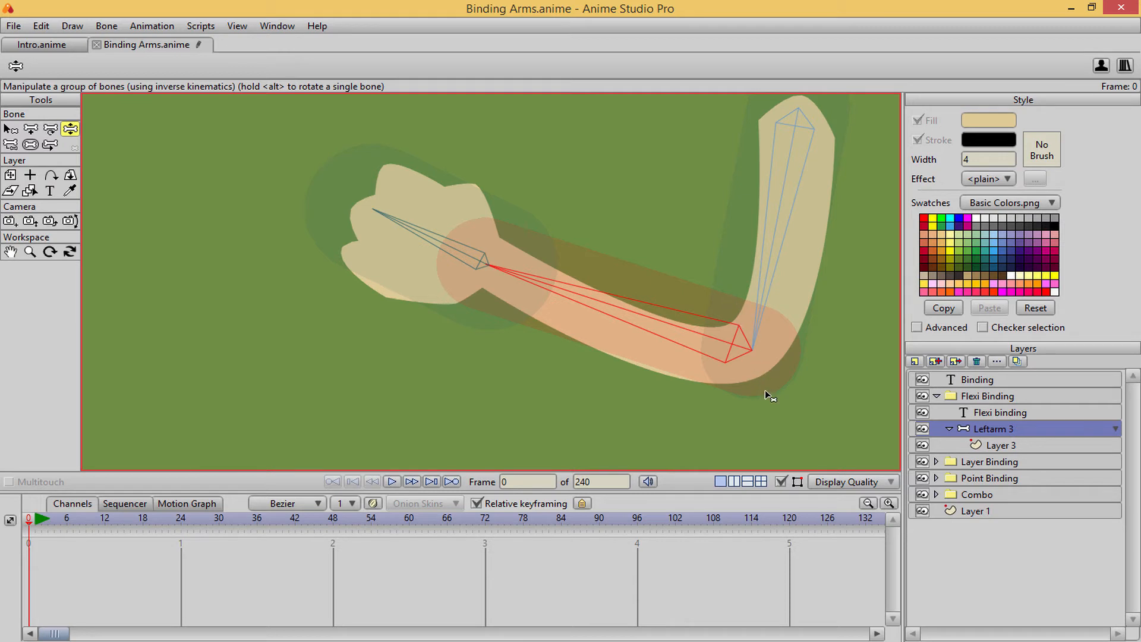
{"action": "mouse_move", "coordinate": [618, 379]}
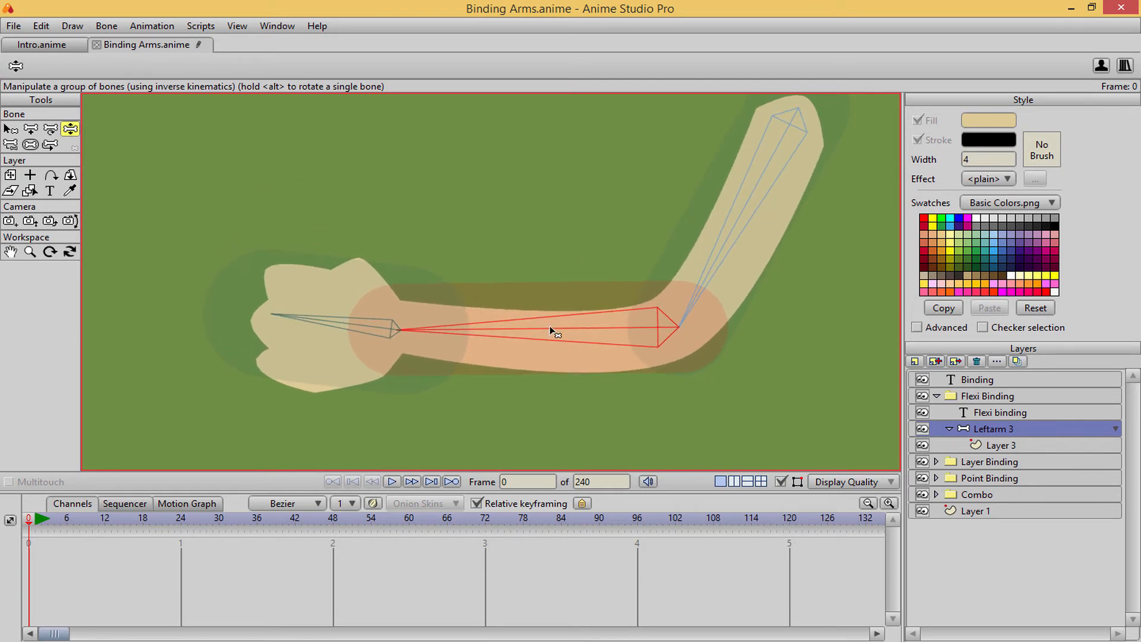
Lower the middle and upper bones' strength to about 0.25 and bend the arm to check smoothness
{"action": "left_click", "coordinate": [30, 144]}
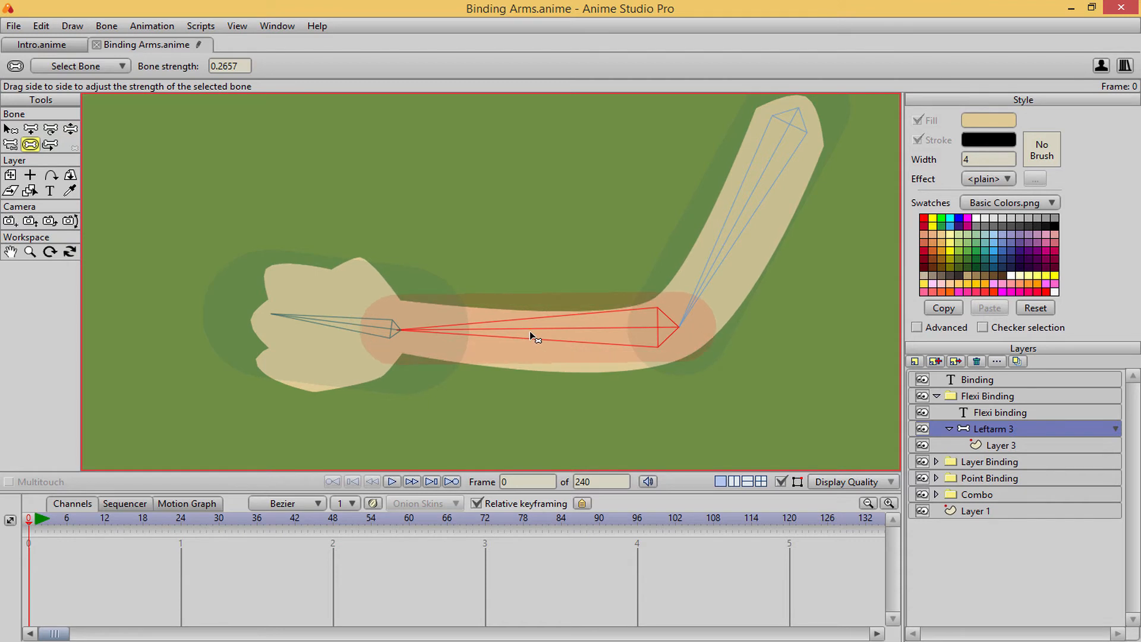
{"action": "left_click", "coordinate": [70, 129]}
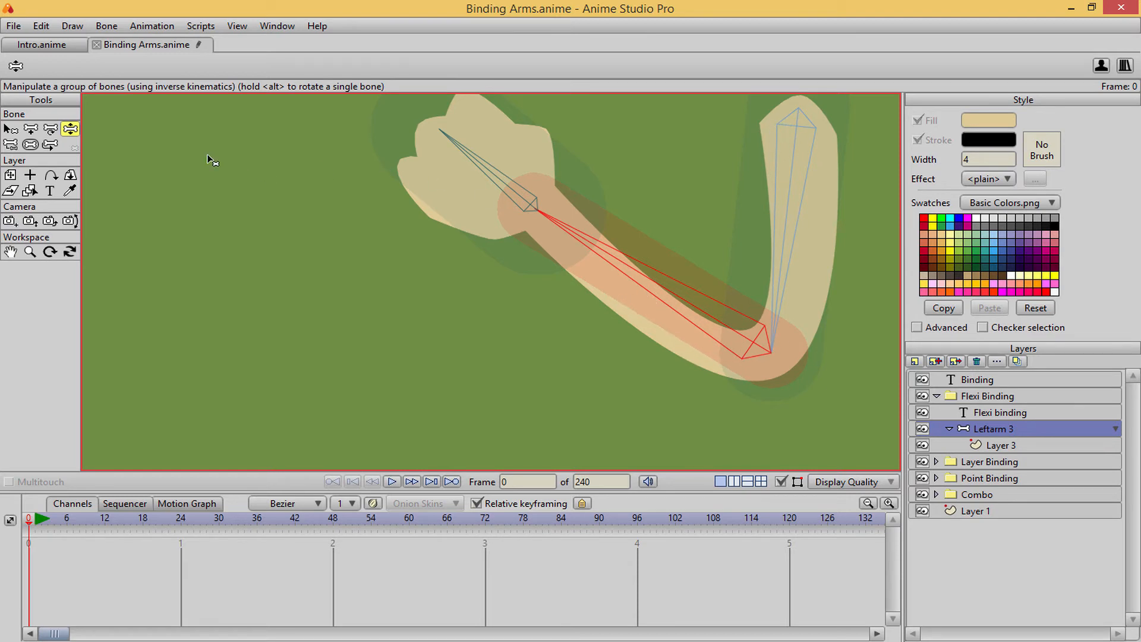
{"action": "mouse_move", "coordinate": [328, 205]}
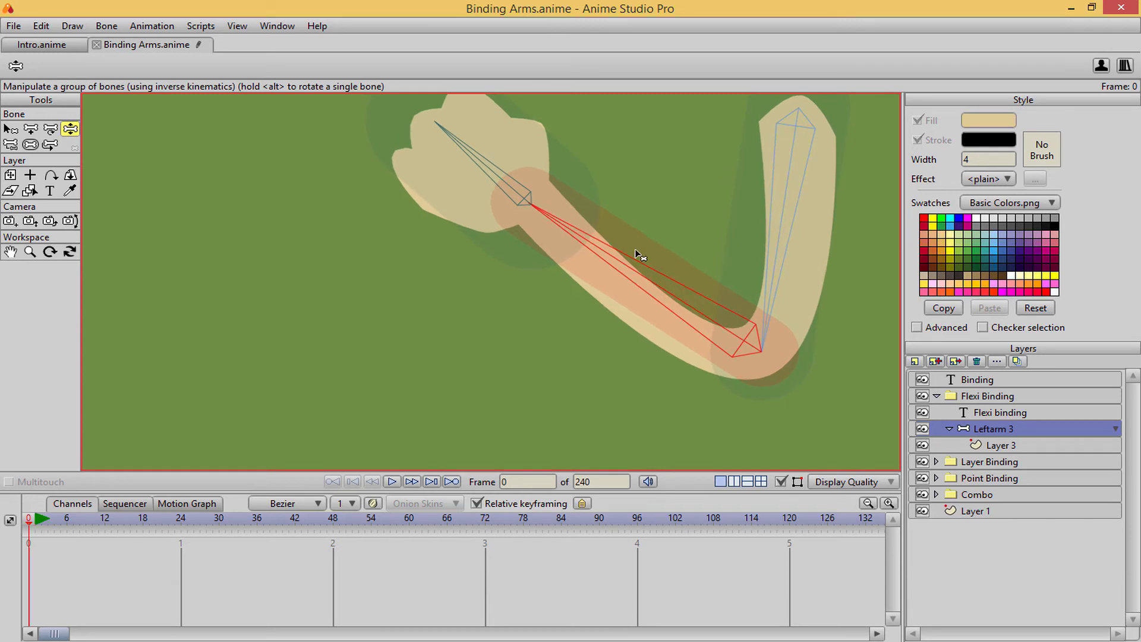
{"action": "mouse_move", "coordinate": [622, 282]}
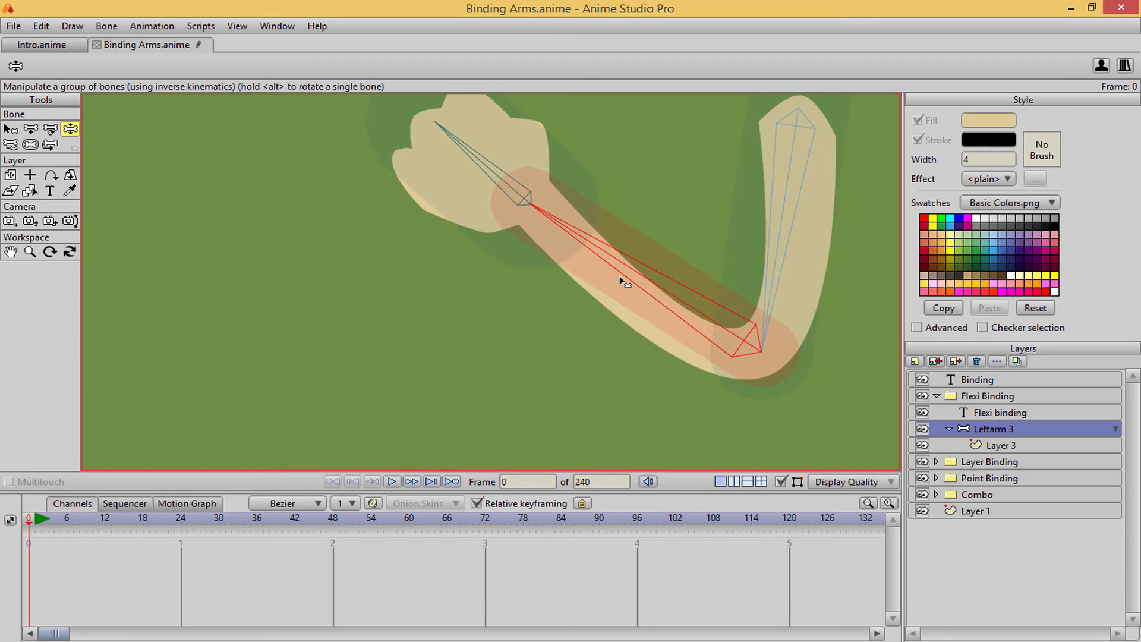
{"action": "left_click", "coordinate": [31, 144]}
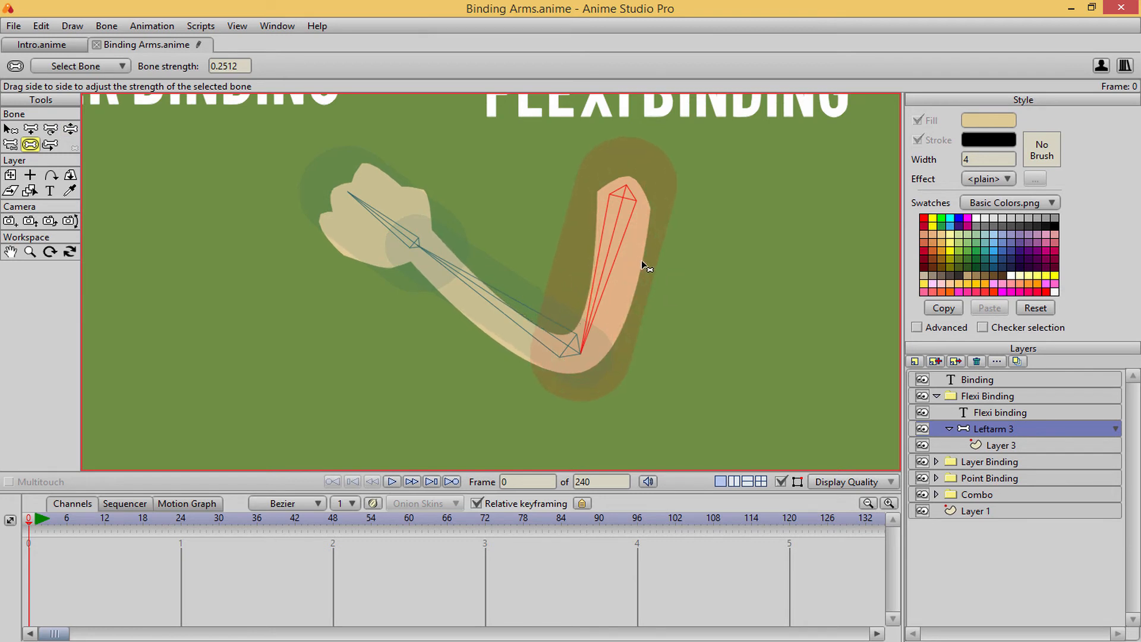
{"action": "left_click", "coordinate": [71, 129]}
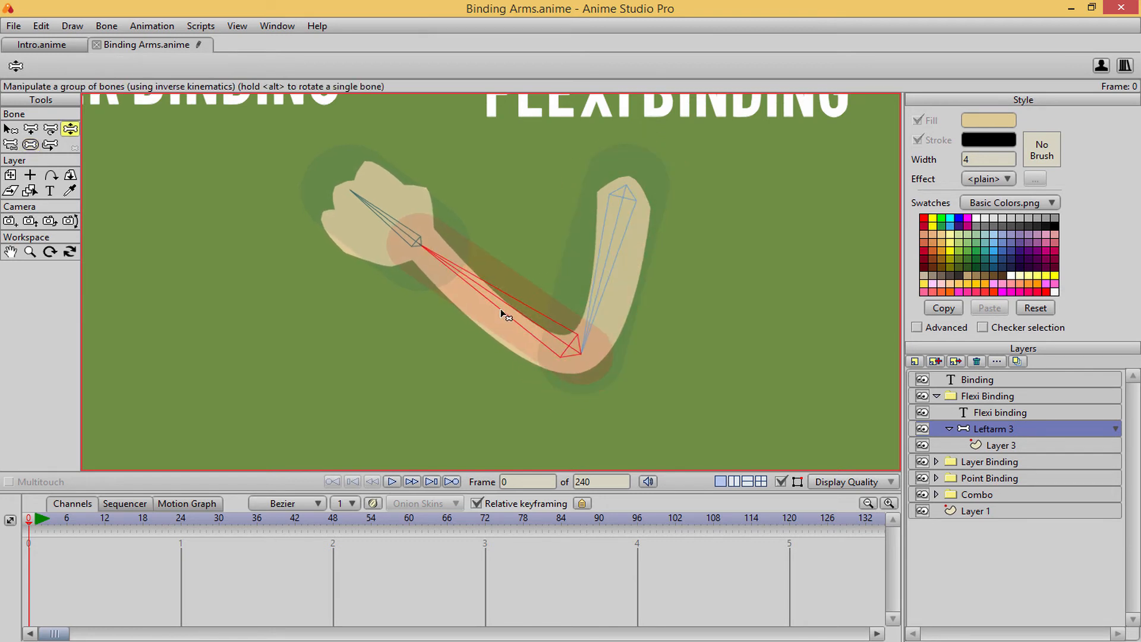
{"action": "left_click", "coordinate": [31, 144]}
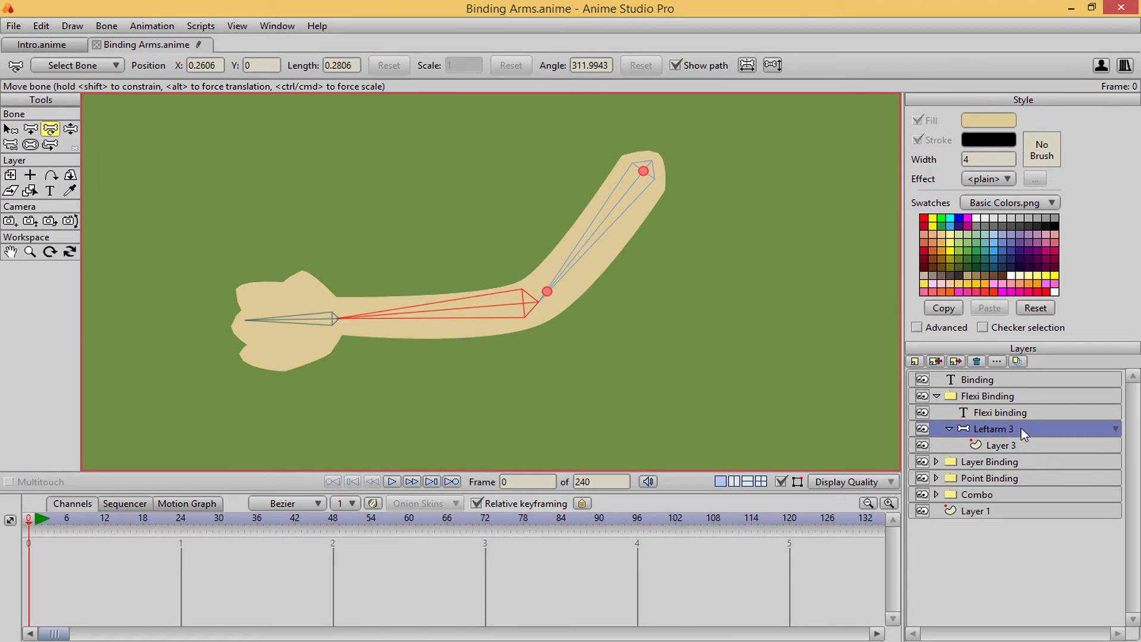
With the arm at rest, lower the middle bone's strength to about 0.2415
{"action": "left_click", "coordinate": [30, 144]}
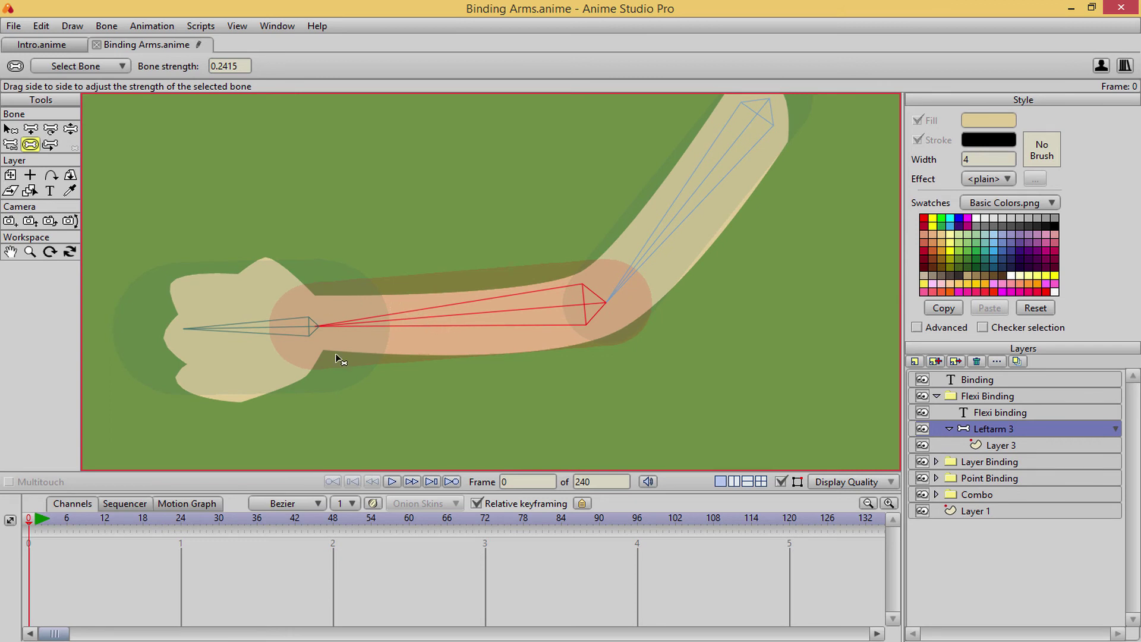
{"action": "mouse_move", "coordinate": [375, 328]}
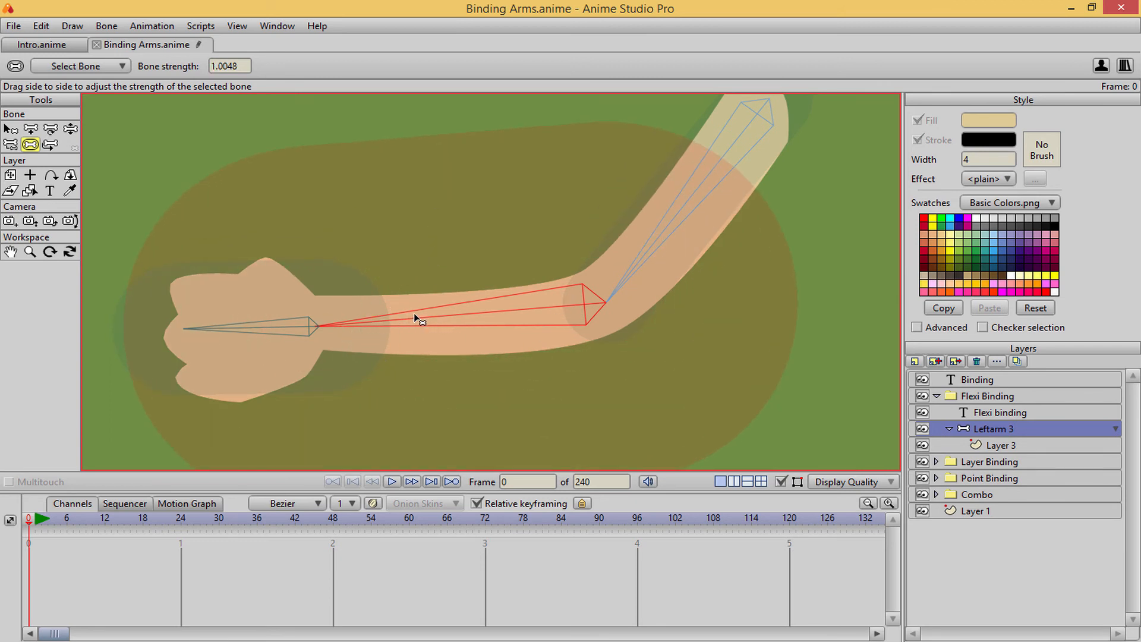
Fine-tune the middle bone, then set the hand bone's strength to about 0.1787 and bend the hand to test
{"action": "left_click", "coordinate": [71, 129]}
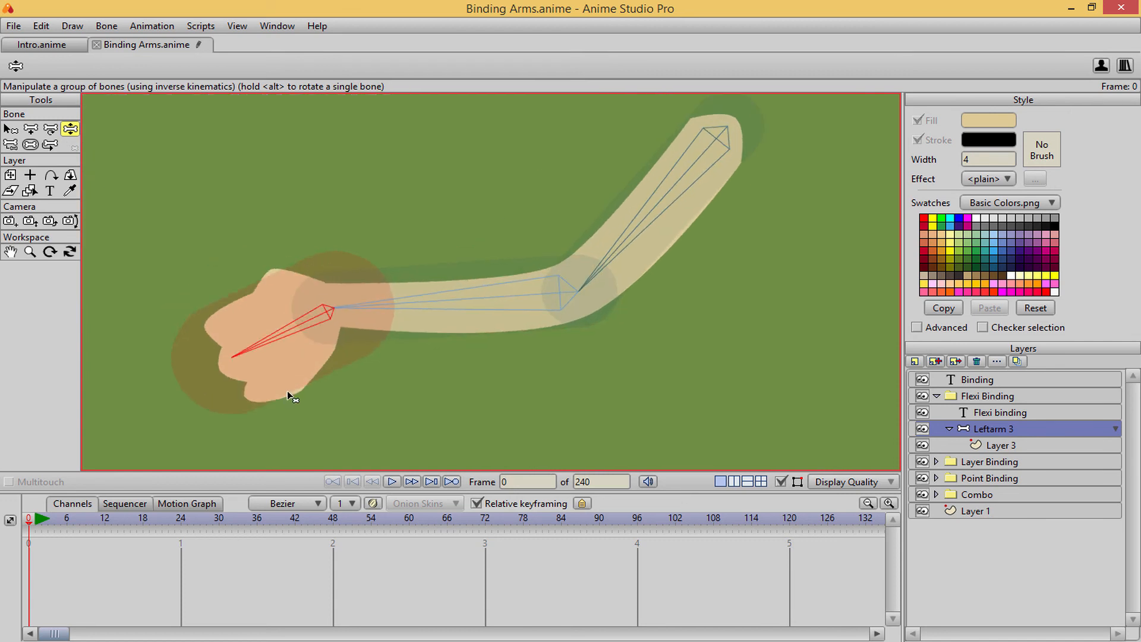
{"action": "left_click", "coordinate": [30, 144]}
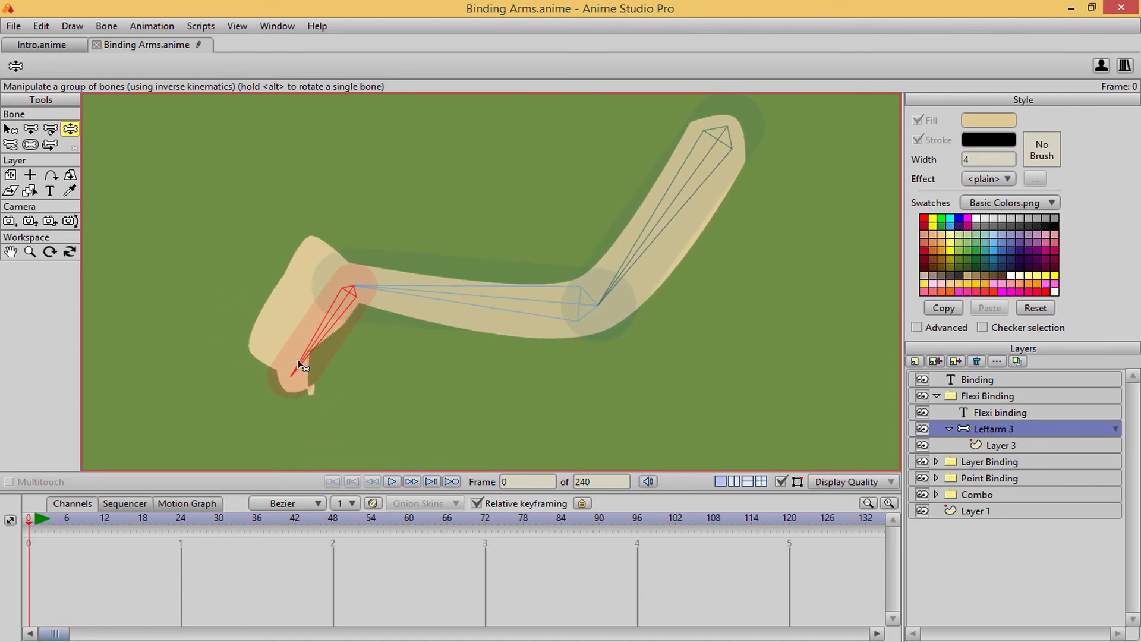
{"action": "left_click", "coordinate": [30, 143]}
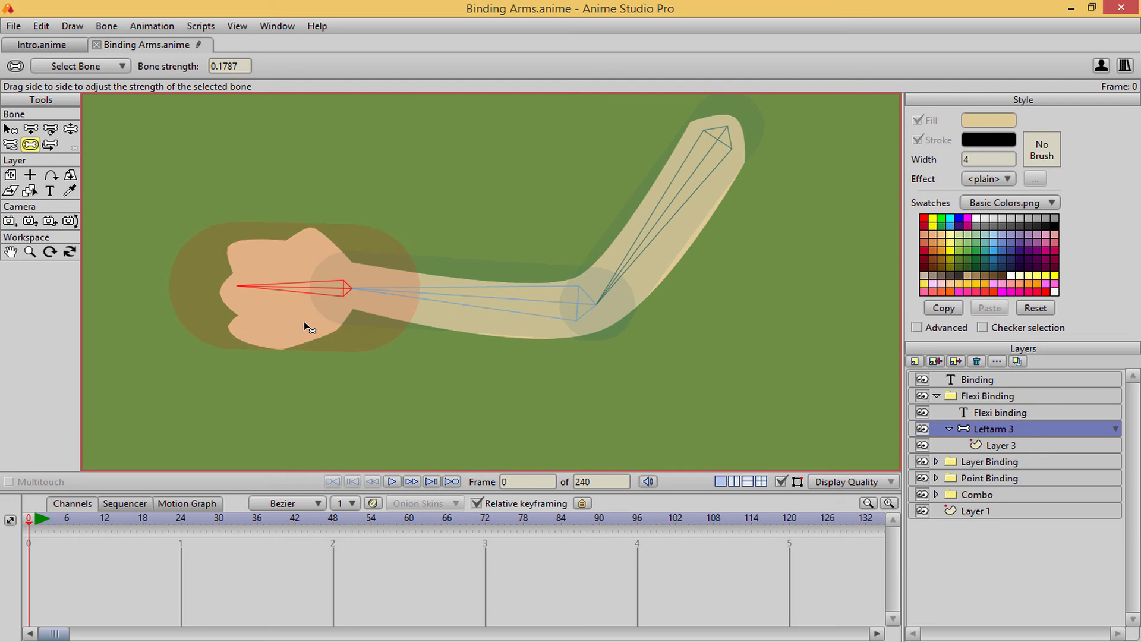
{"action": "left_click", "coordinate": [71, 129]}
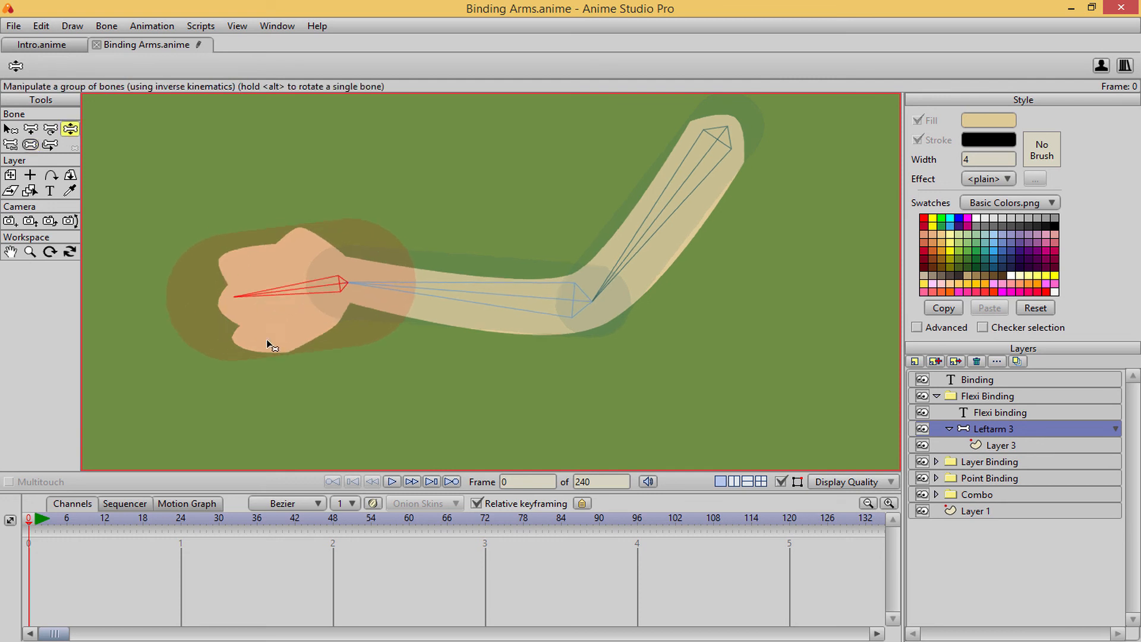